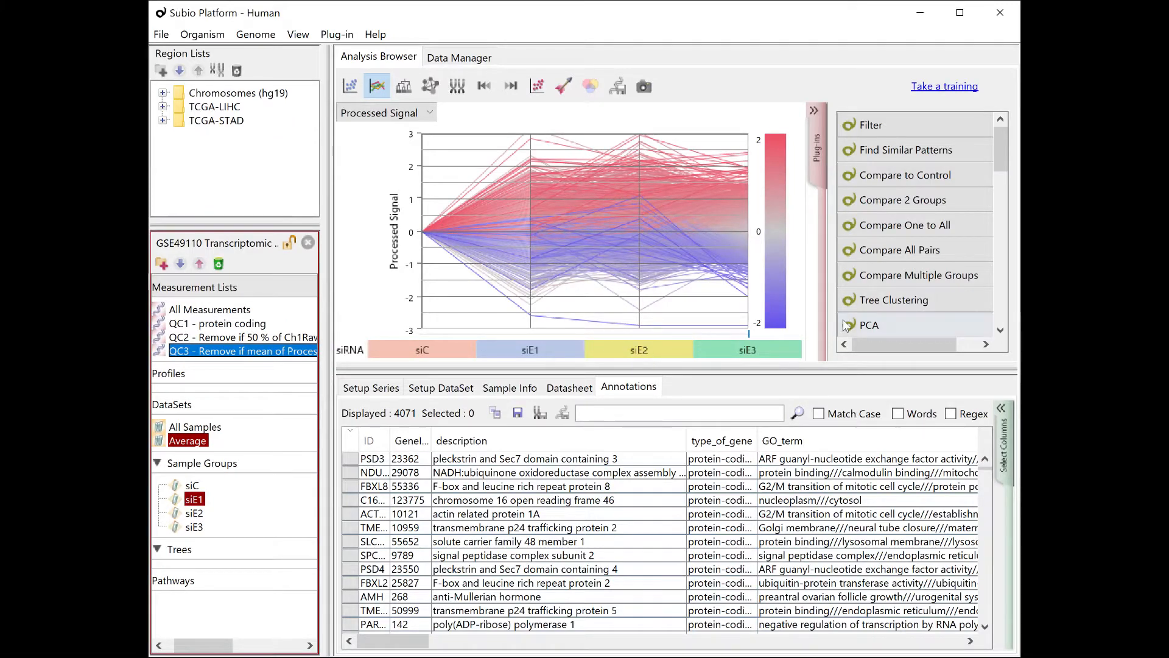
# Step: Start a PCA of the QC3 gene list using the All Samples dataset
pyautogui.click(869, 325)
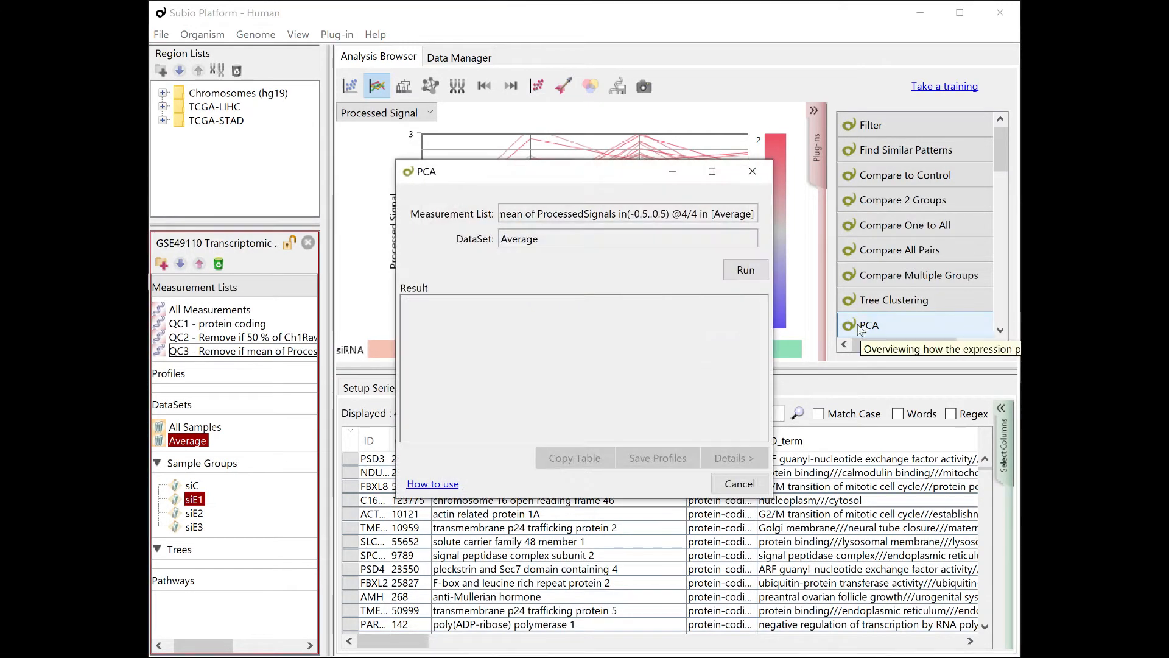
pyautogui.click(195, 426)
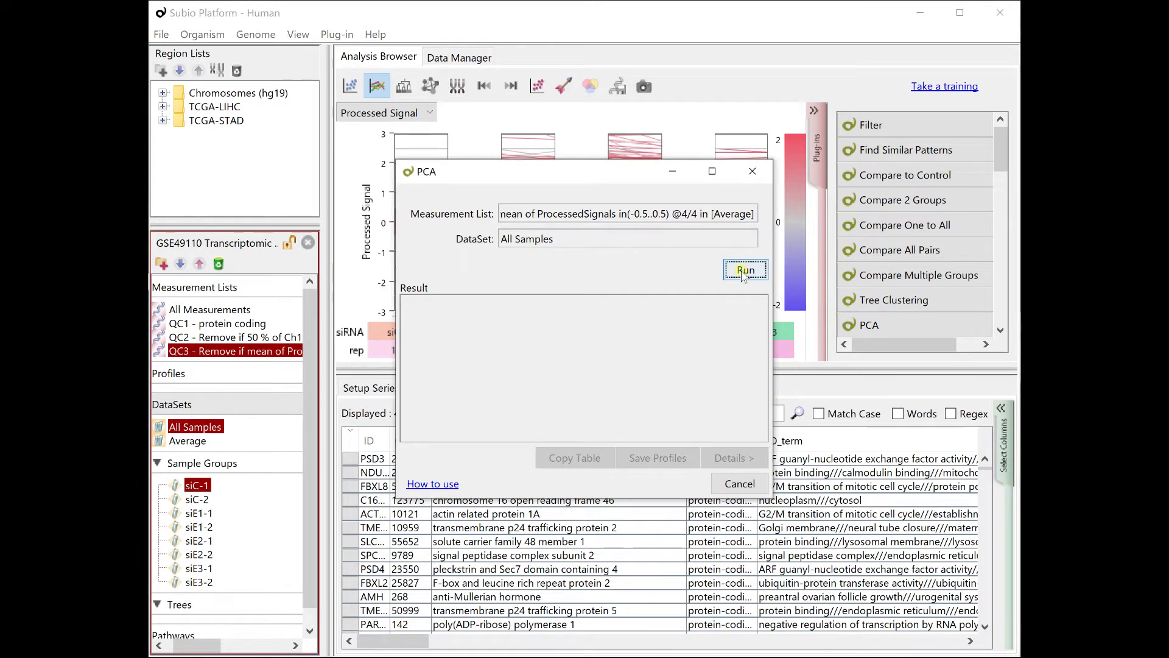
# Step: Run the PCA for a PC1 vs PC2 sample plot and list the PC1 gene coefficients
pyautogui.click(744, 270)
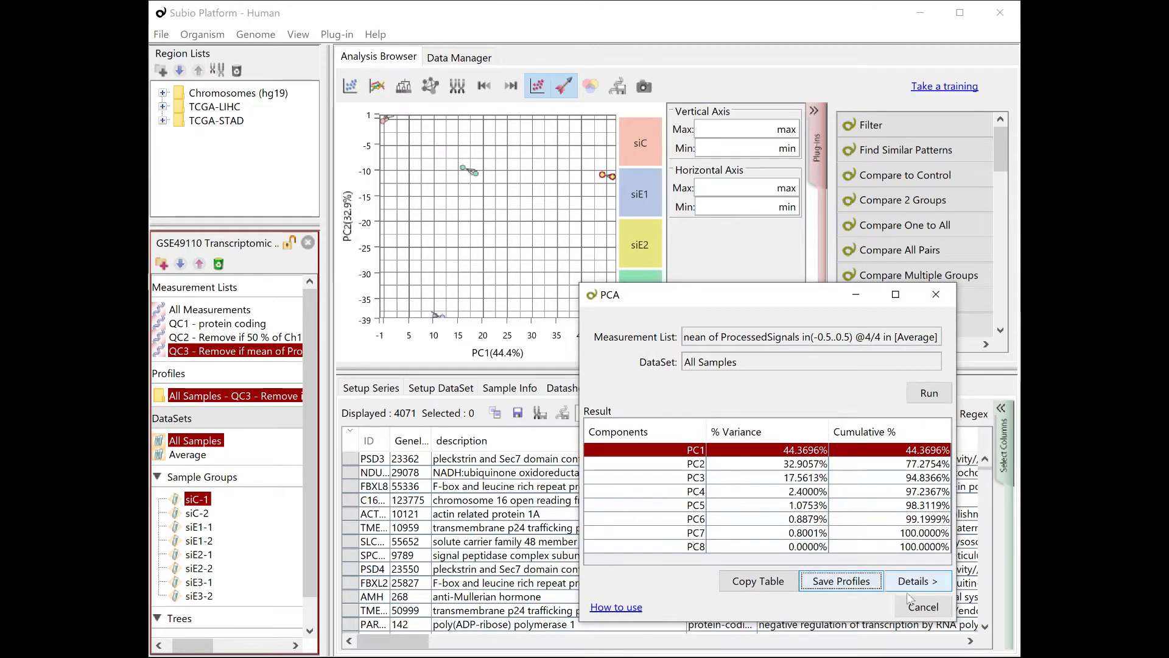
pyautogui.click(918, 580)
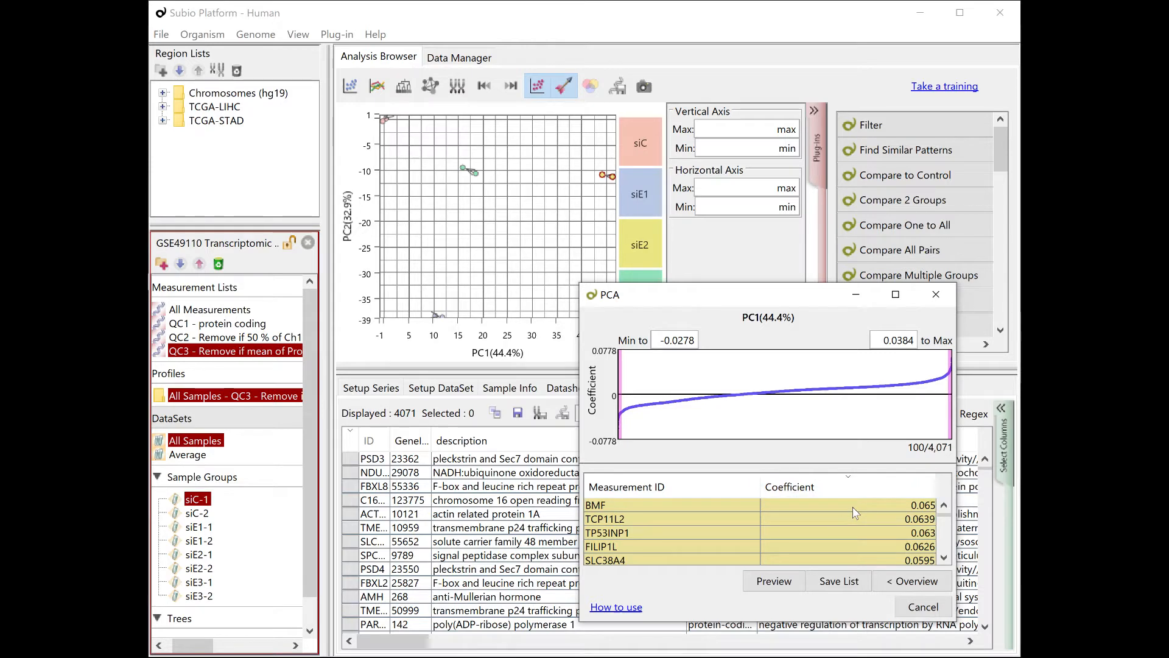
# Step: Review PC2 and PC3 variance in the overview, then close the PCA results
pyautogui.click(911, 581)
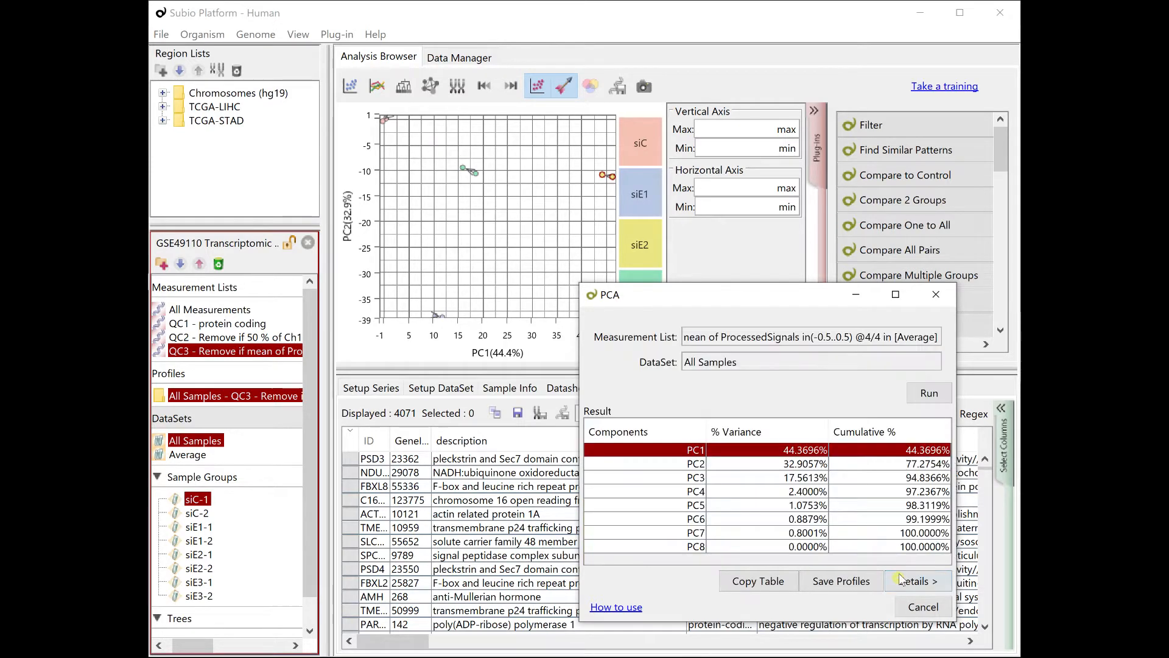
pyautogui.click(695, 463)
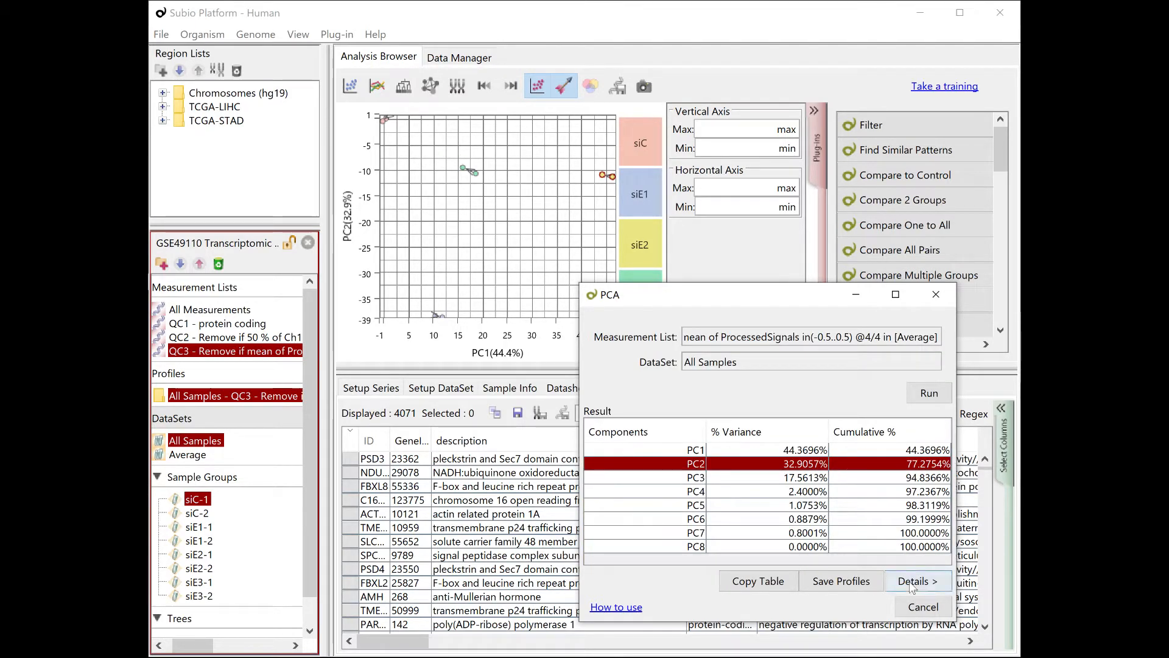
pyautogui.click(916, 581)
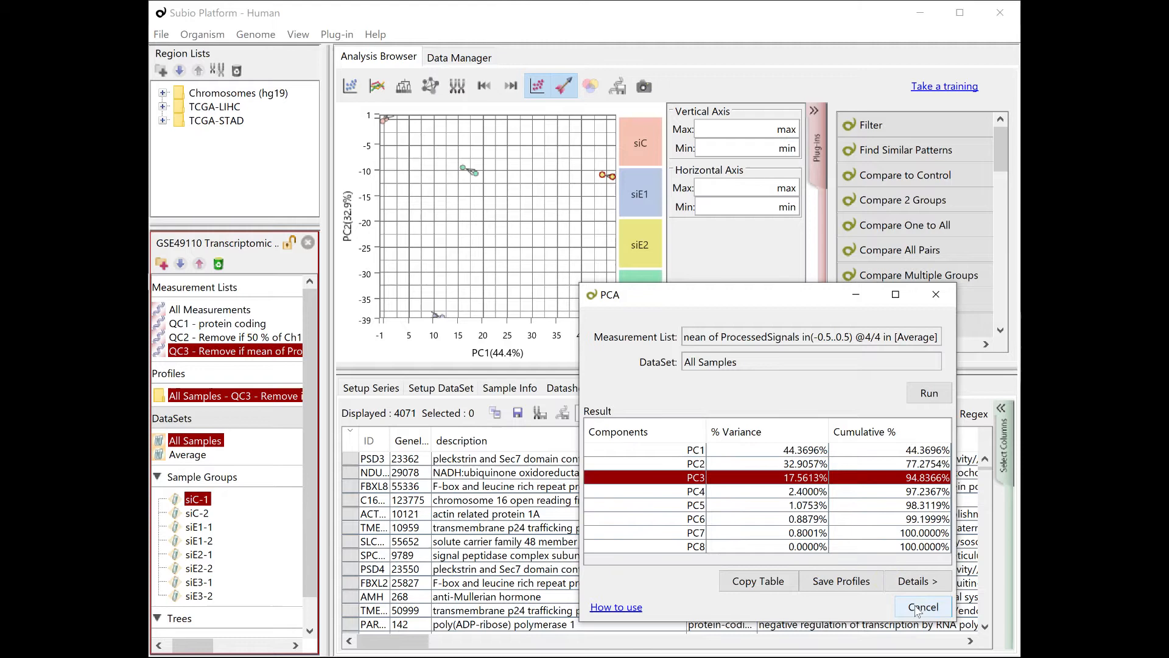
pyautogui.click(923, 607)
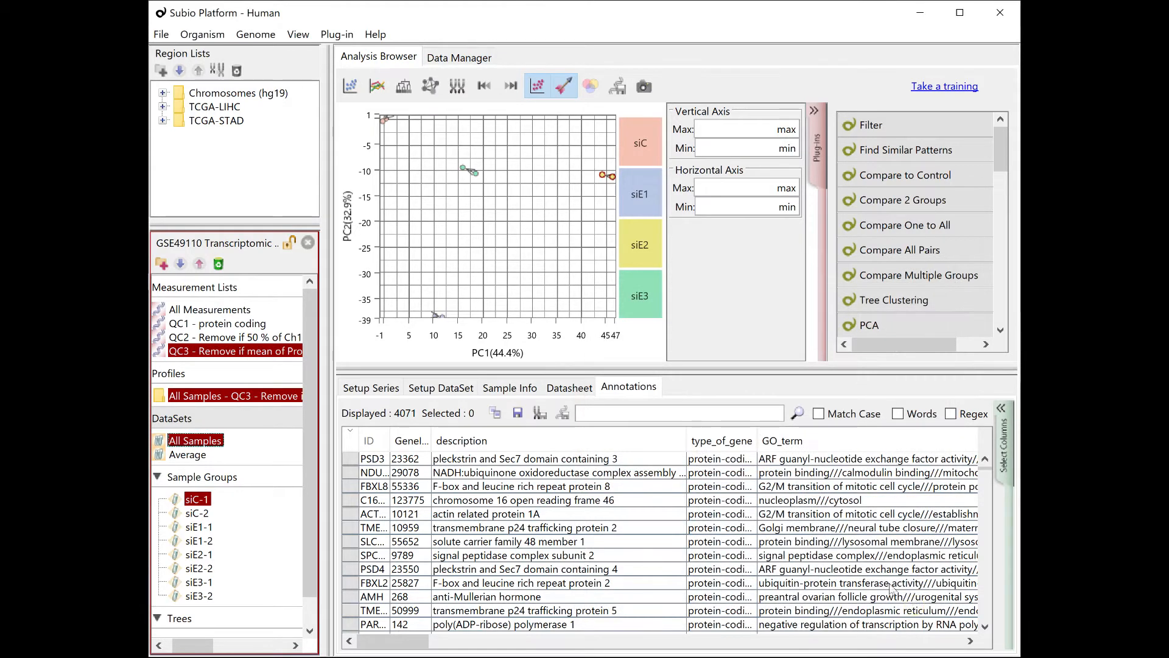
# Step: Show the averaged groups on the PCA plot without connecting lines, then start tree clustering
pyautogui.click(187, 454)
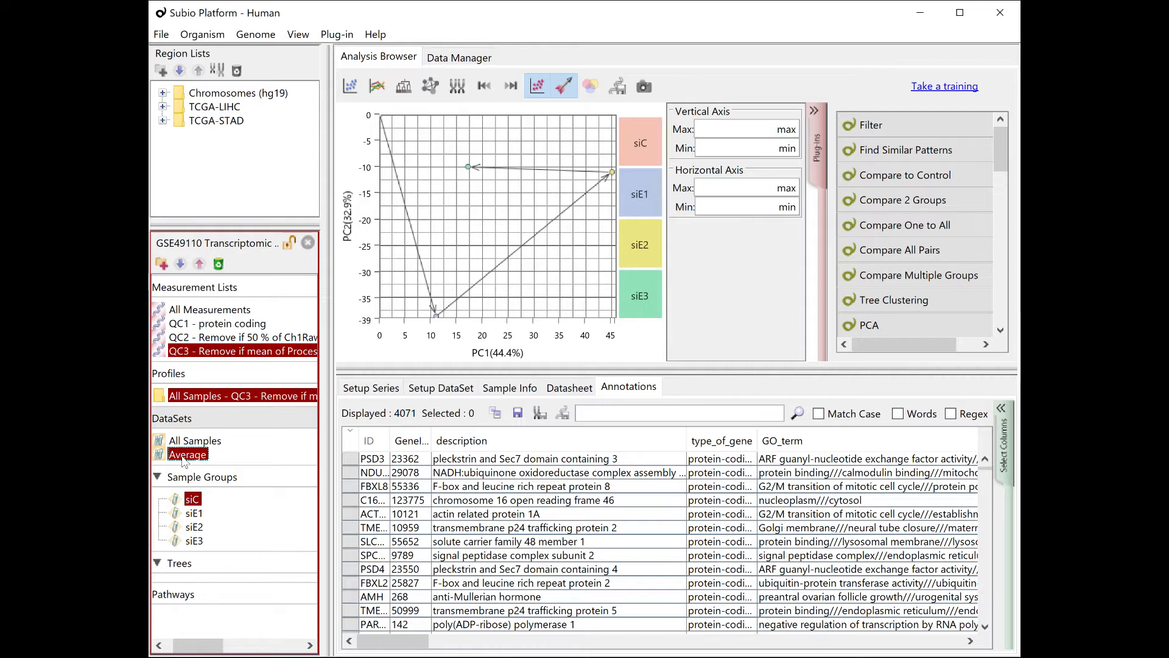
pyautogui.moveTo(534, 153)
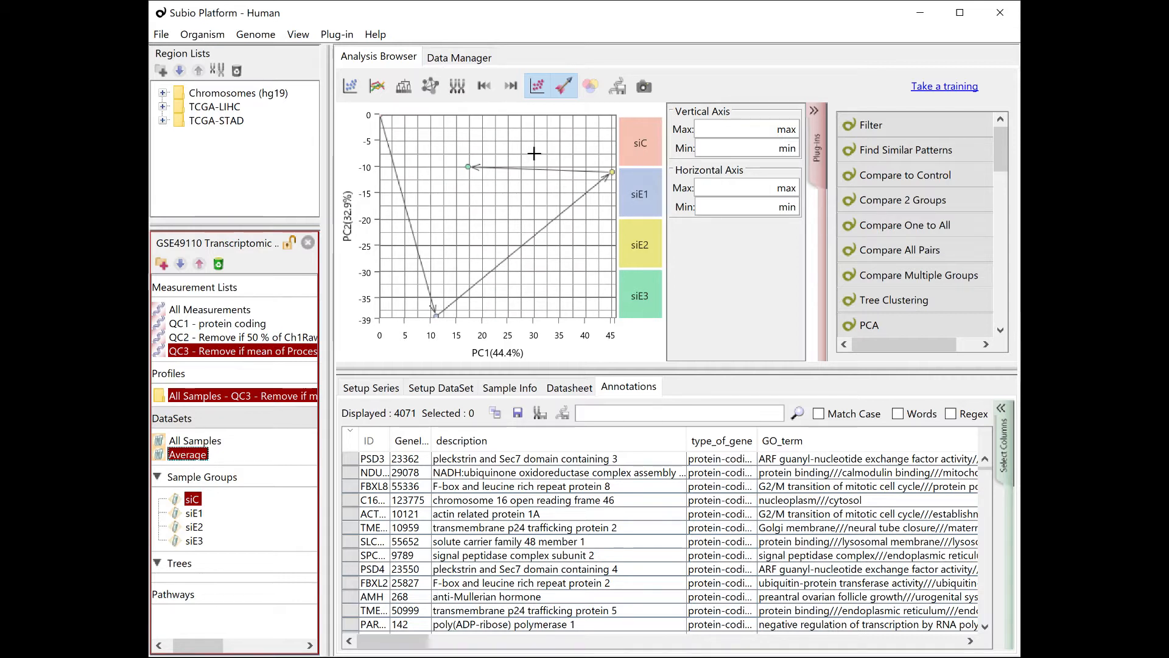
pyautogui.click(563, 85)
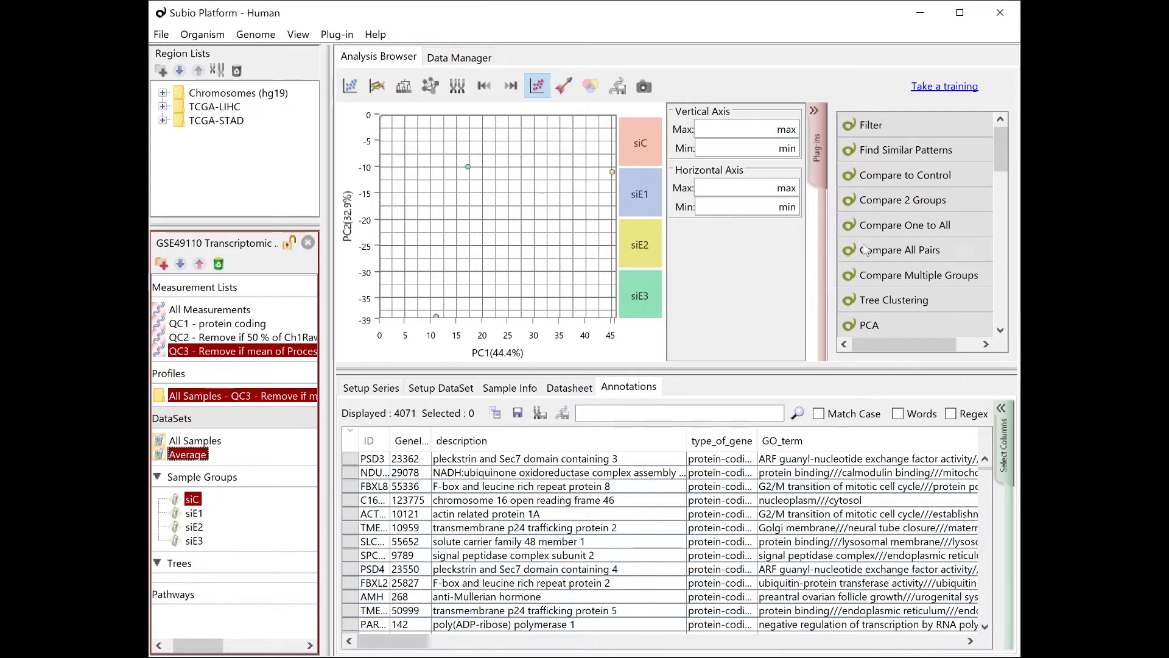
pyautogui.click(891, 300)
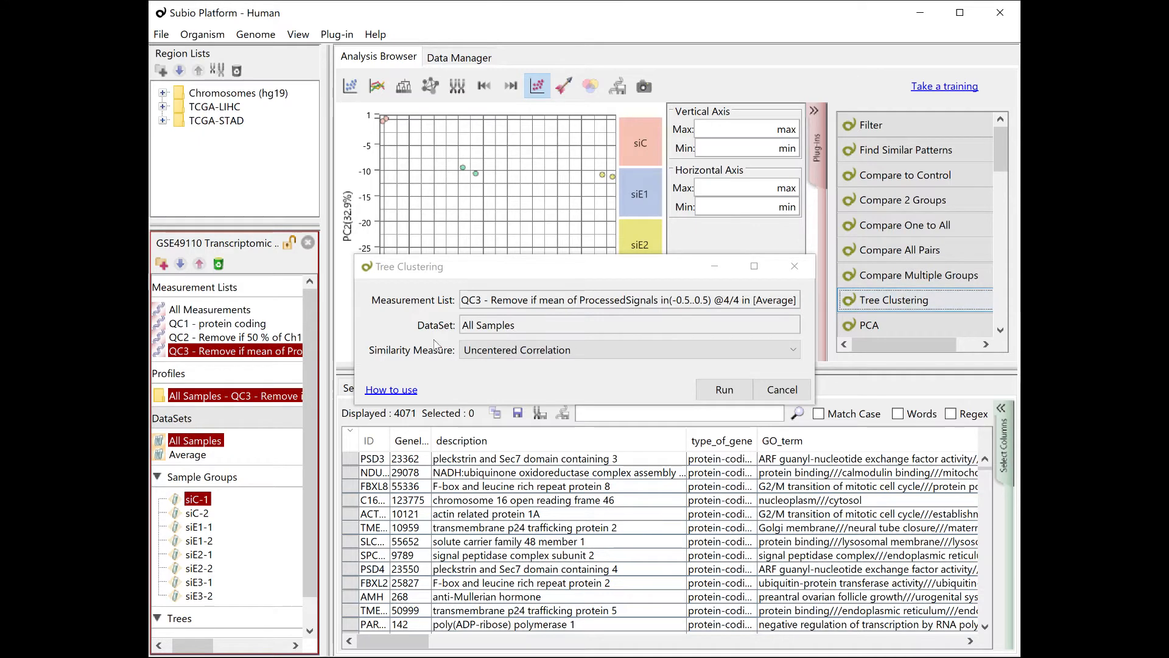
# Step: Run tree clustering of the QC3 genes on the Average dataset and save the tree
pyautogui.click(195, 455)
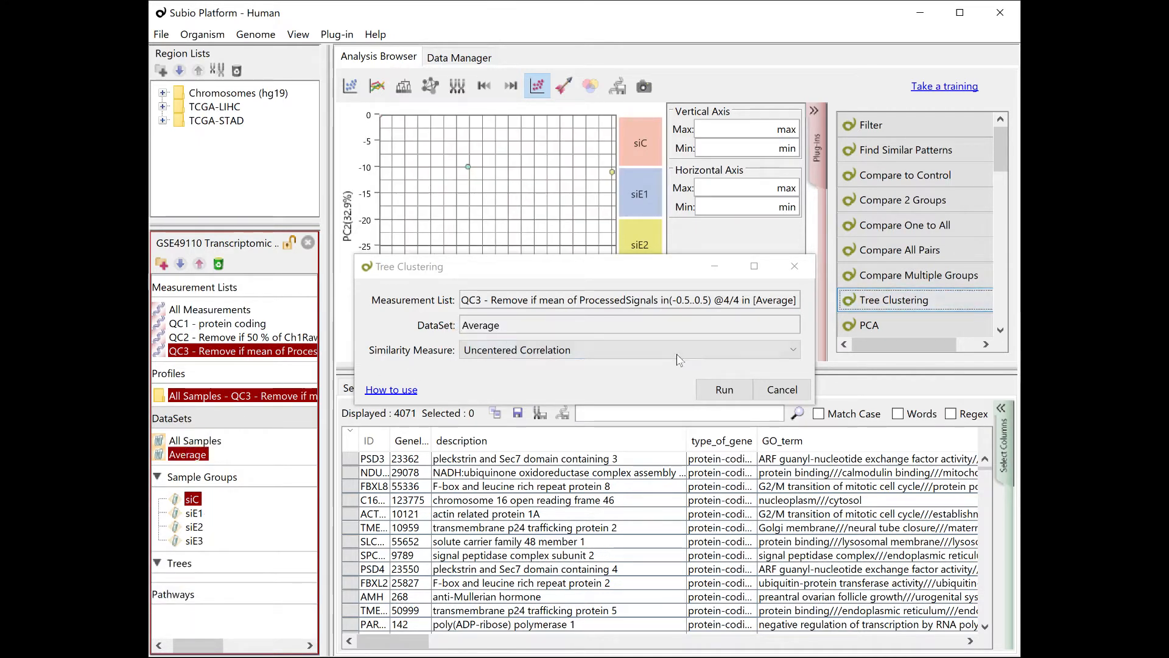
pyautogui.click(723, 389)
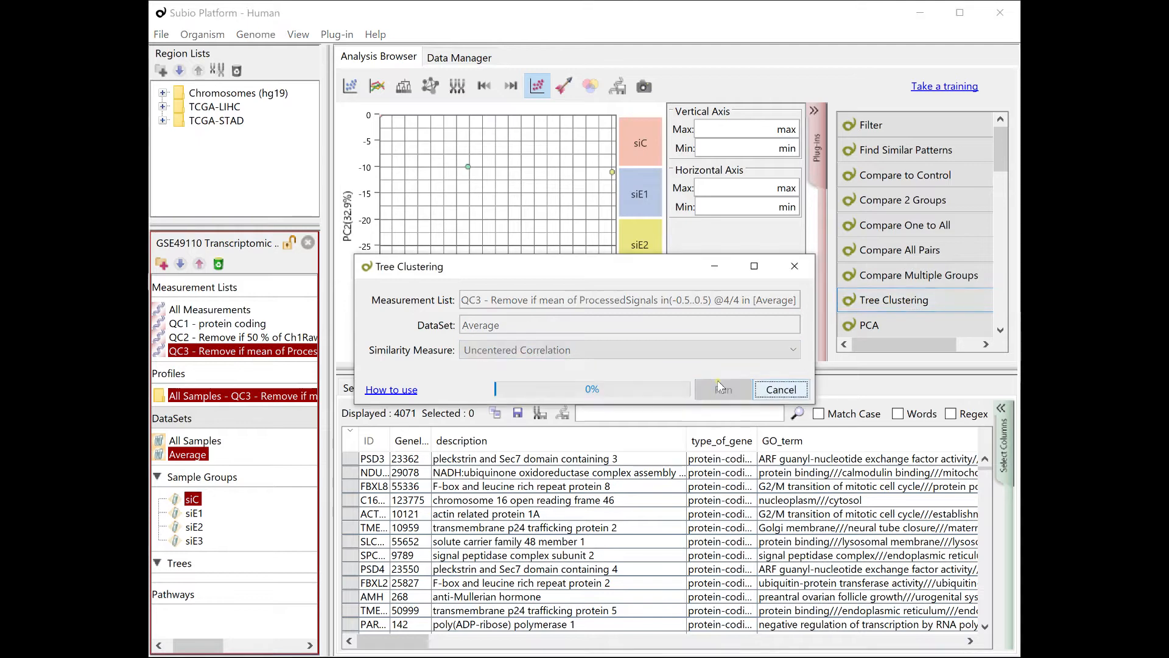
pyautogui.click(720, 389)
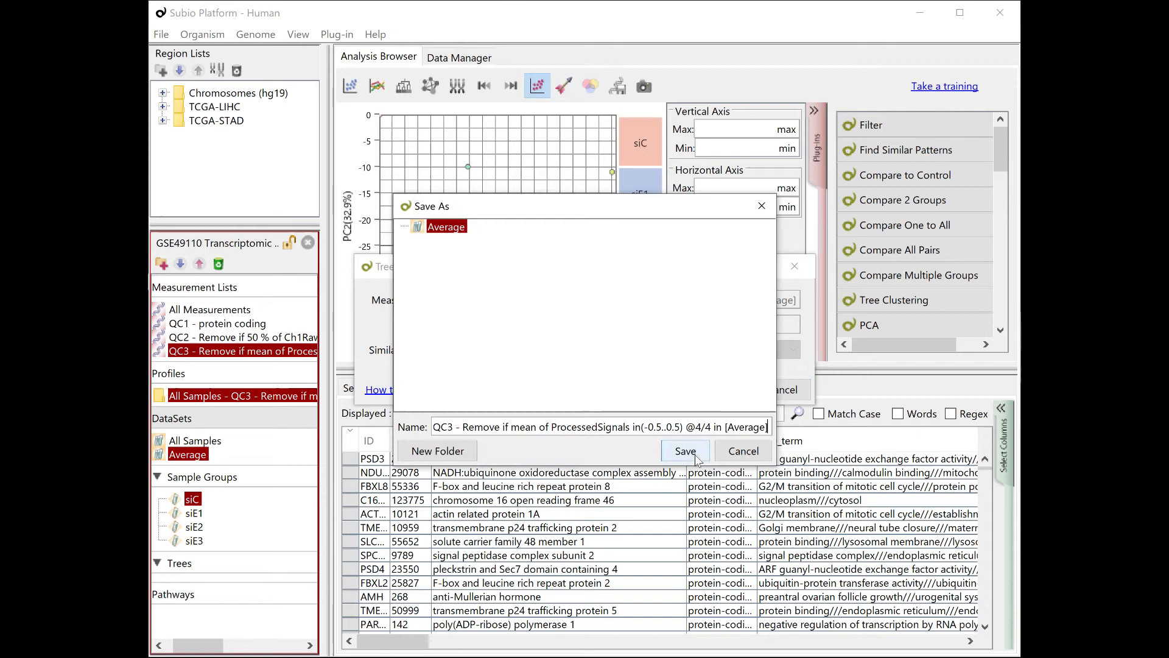
pyautogui.click(683, 450)
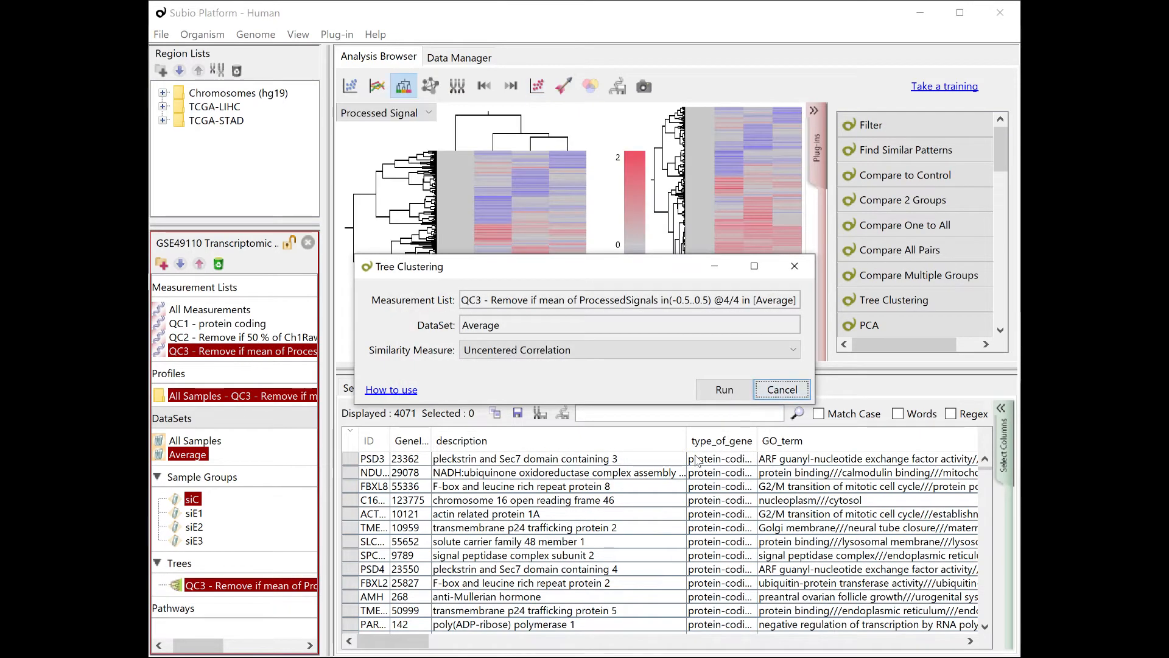
# Step: Close the clustering settings and display the averaged groups as a clustered heatmap
pyautogui.click(722, 390)
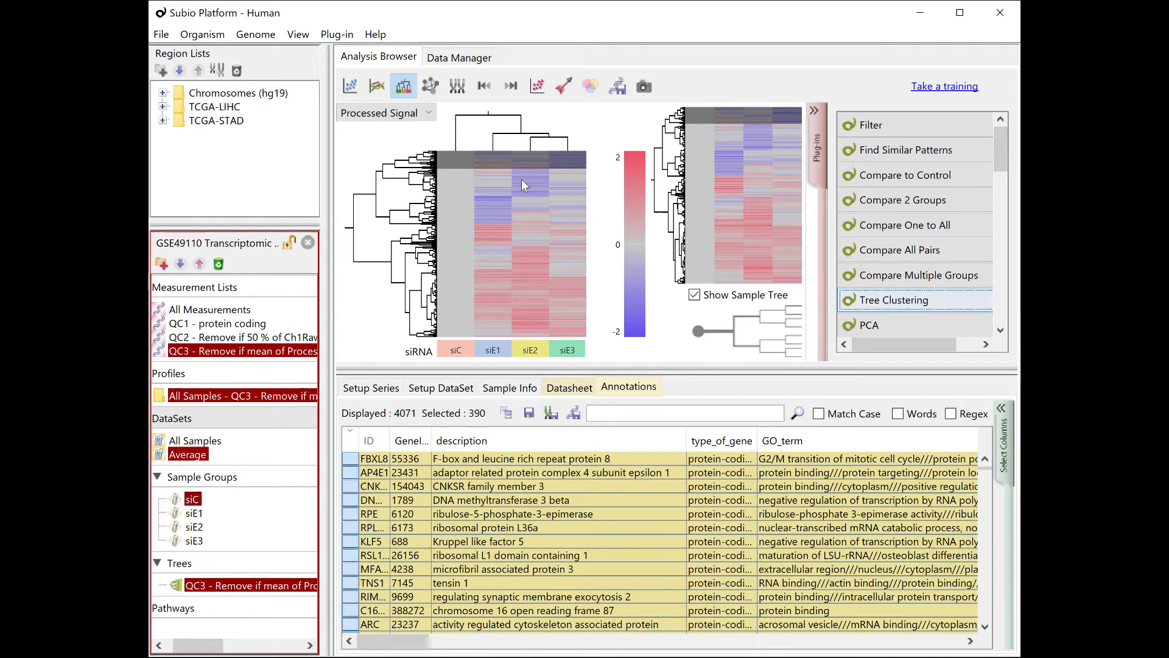
pyautogui.moveTo(563, 204)
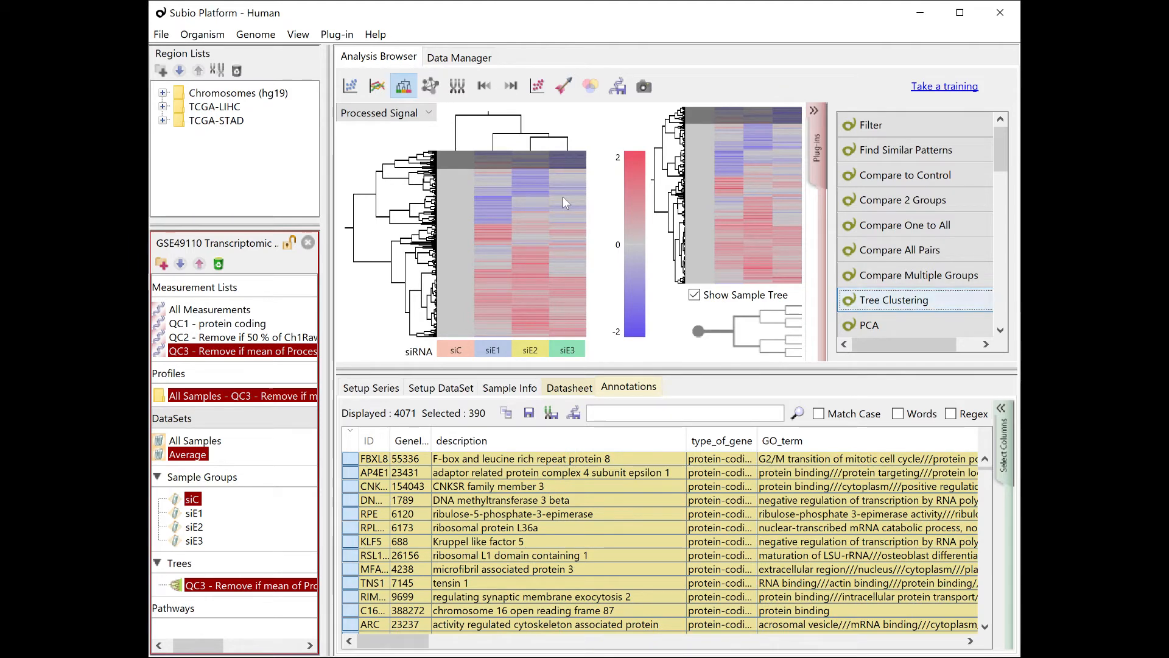
pyautogui.moveTo(546, 105)
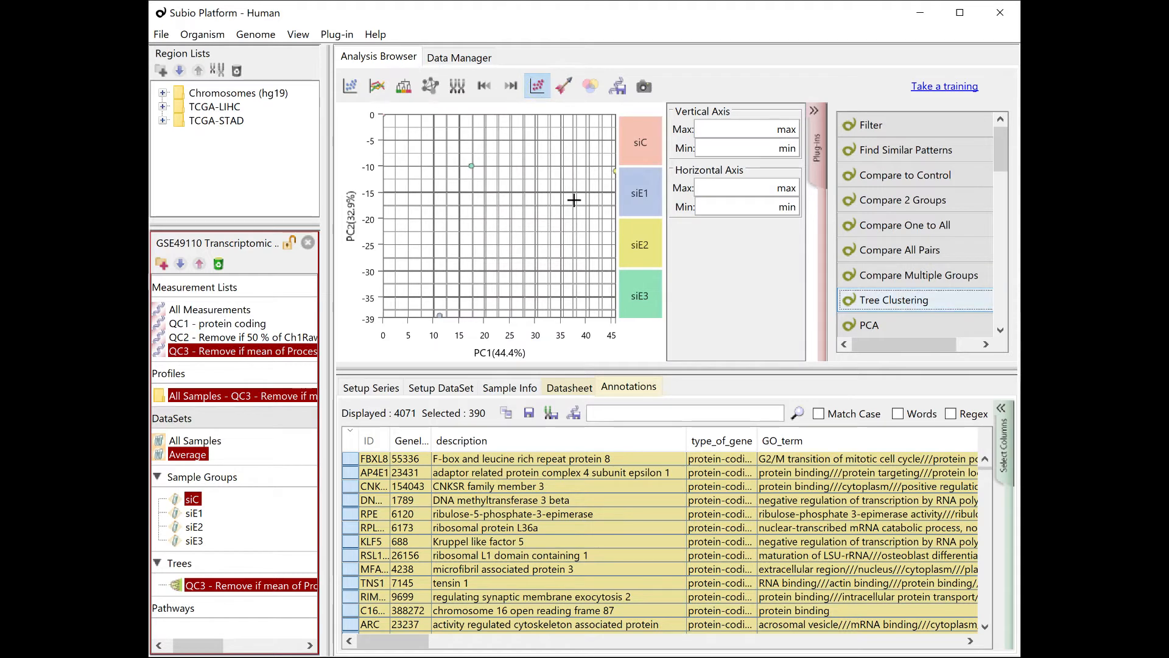
pyautogui.moveTo(425, 181)
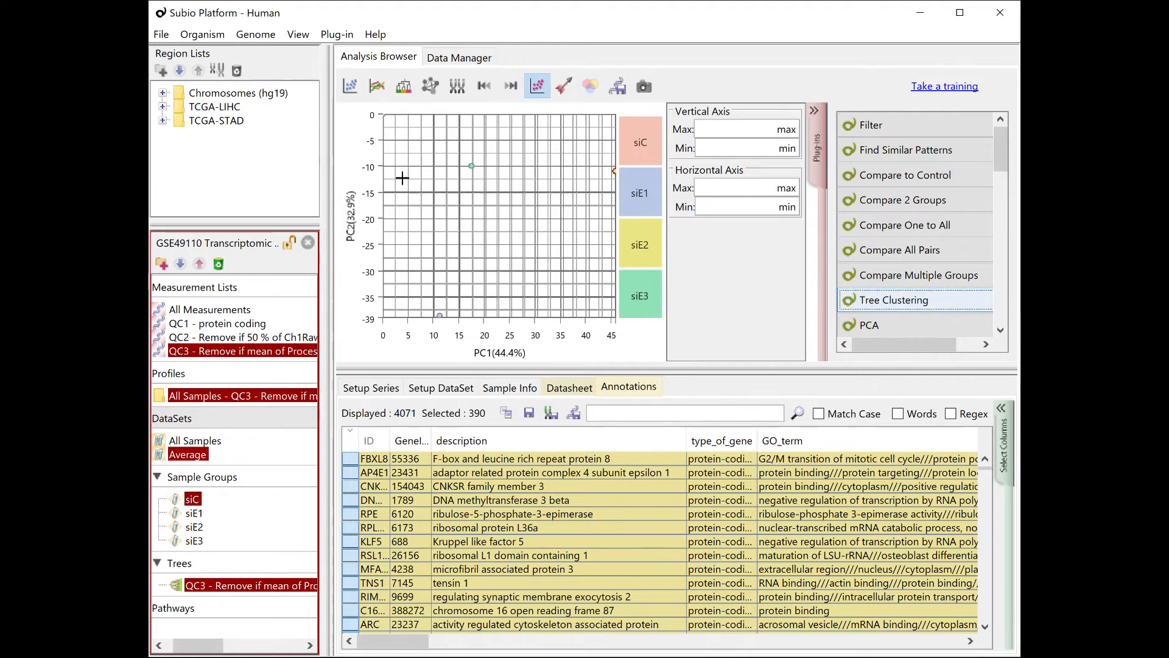
pyautogui.moveTo(403, 351)
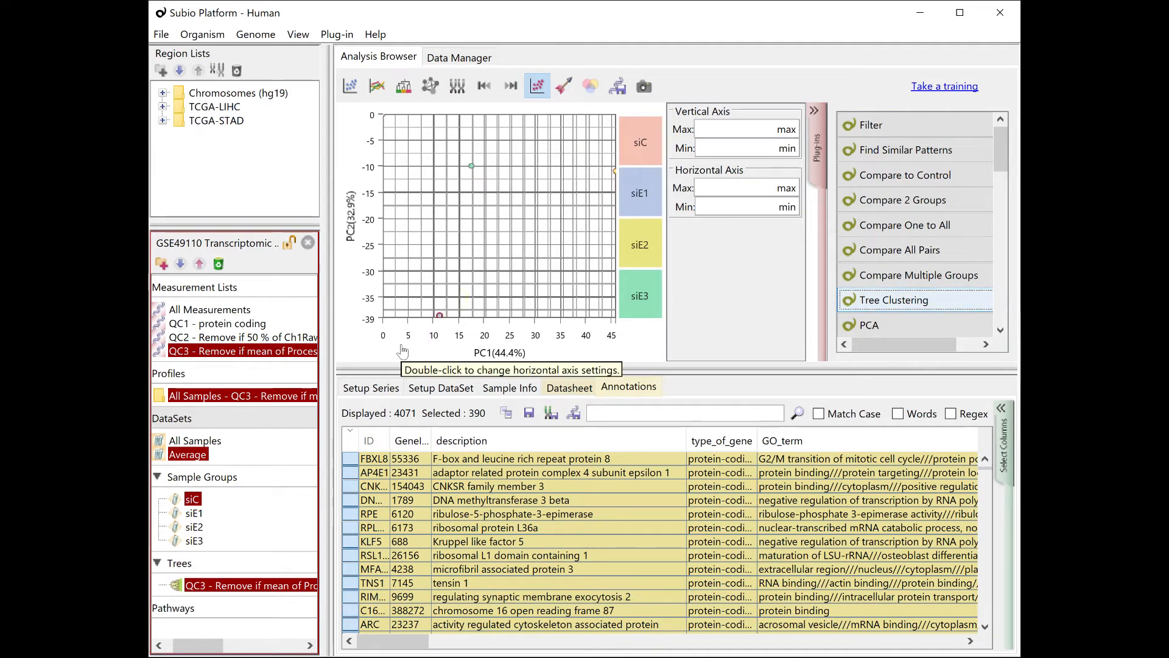
pyautogui.moveTo(403, 85)
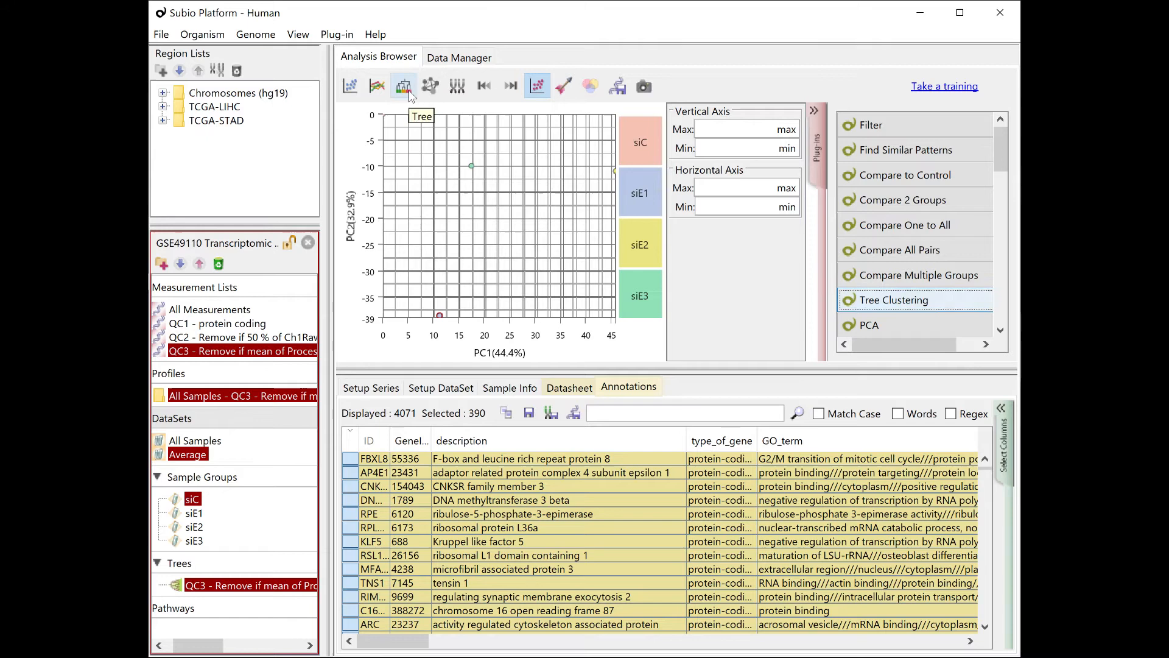
pyautogui.click(403, 86)
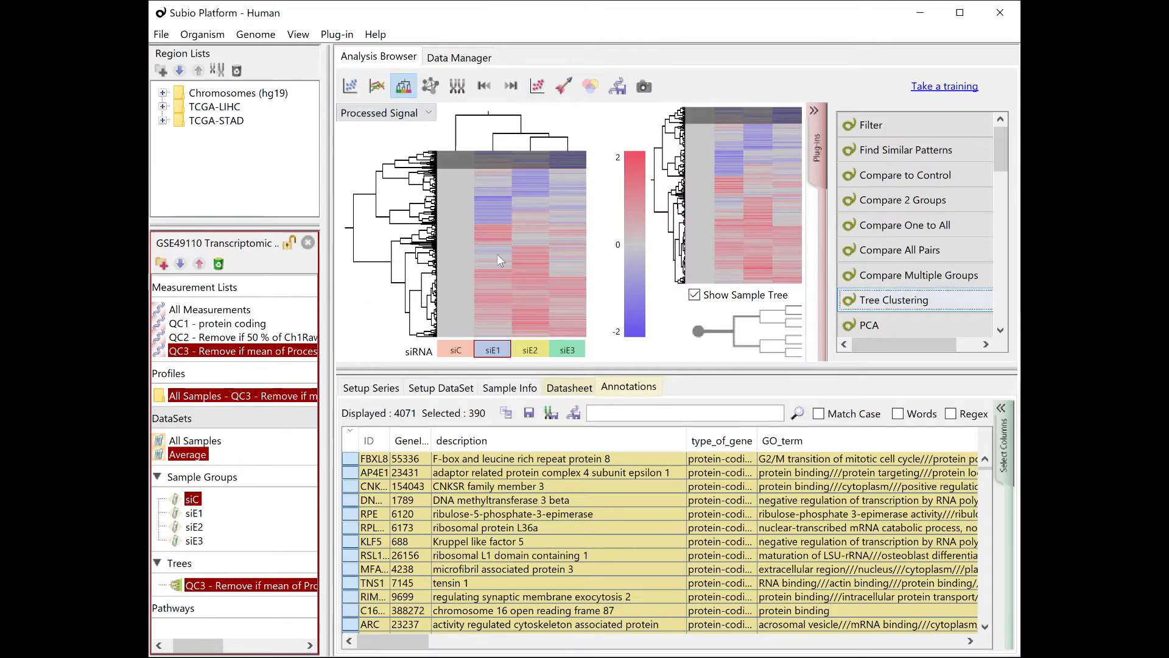
pyautogui.moveTo(535, 358)
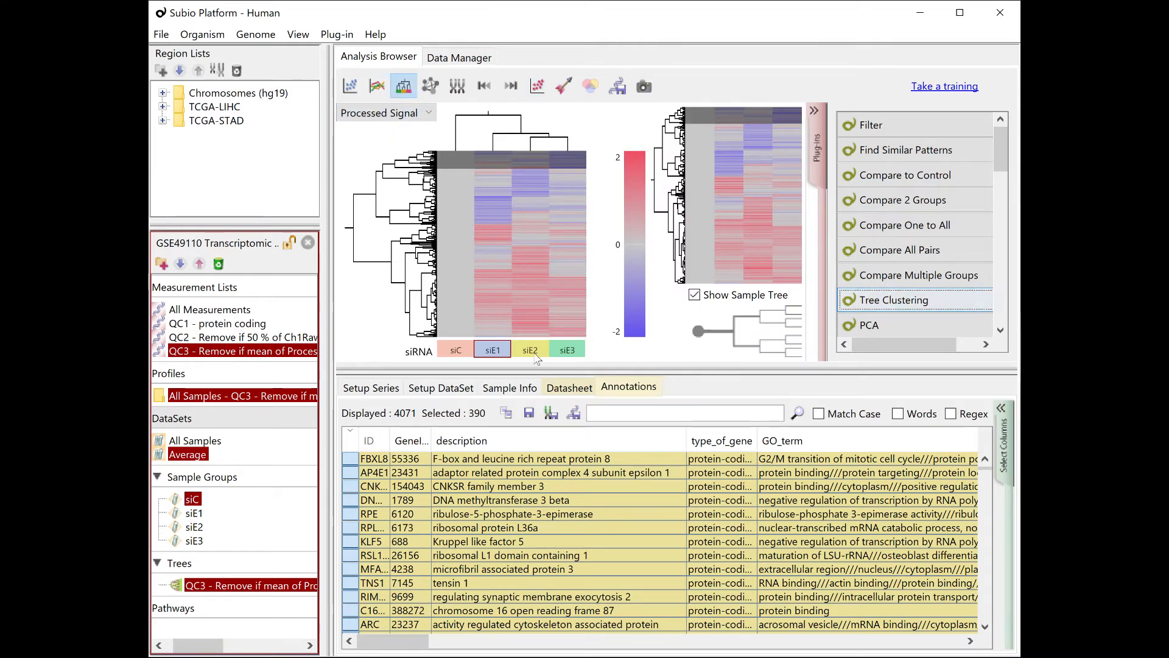
pyautogui.moveTo(502, 207)
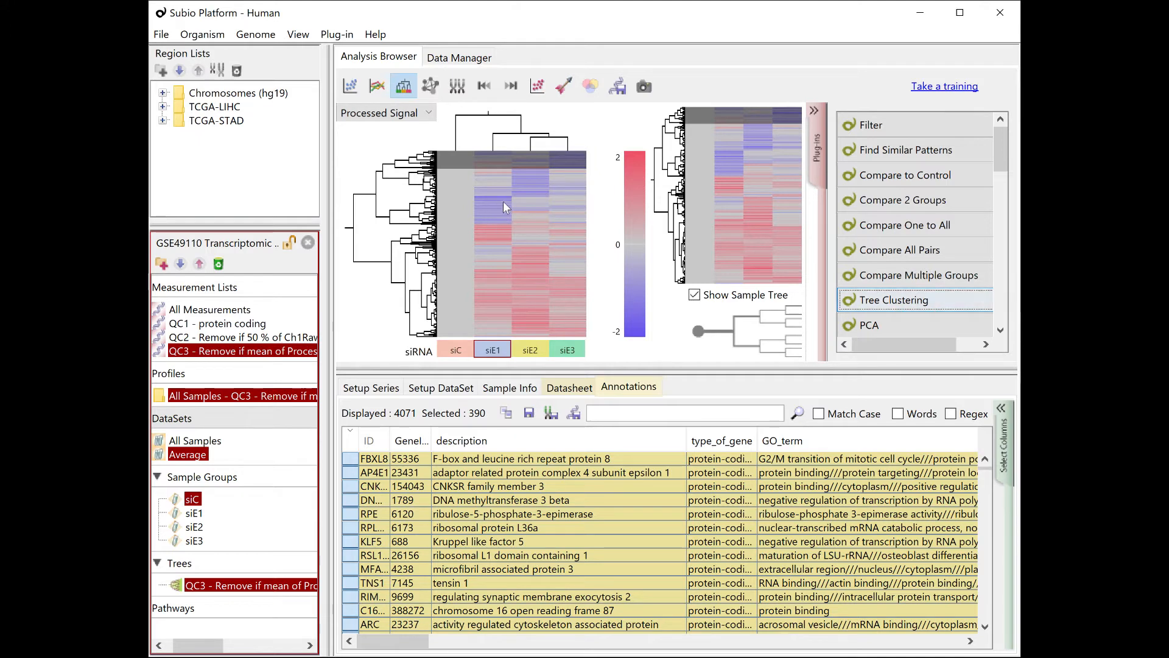
pyautogui.moveTo(564, 168)
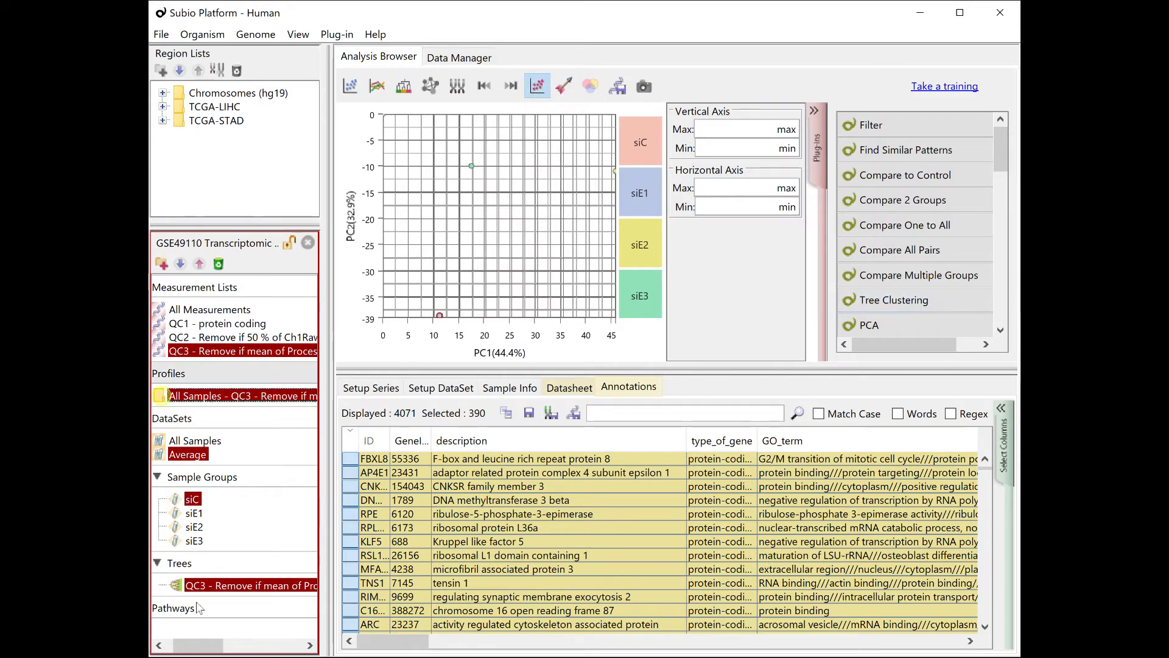
# Step: Put PC3 on the scatter's horizontal axis, then return to the clustering heatmap
pyautogui.click(162, 394)
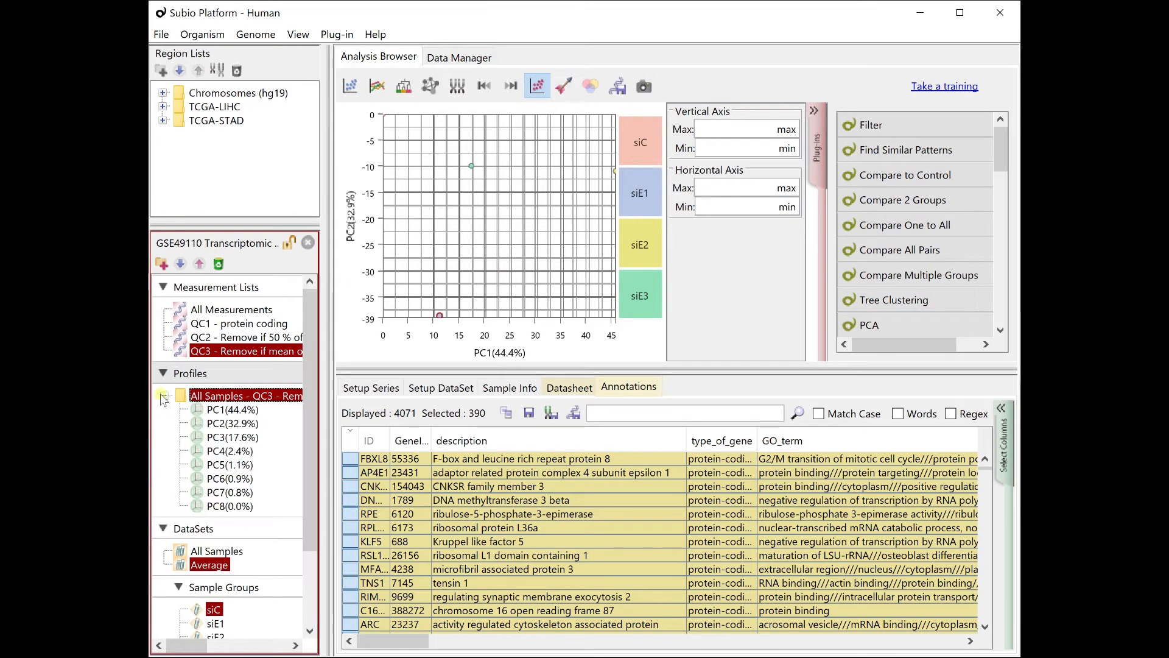
pyautogui.click(166, 394)
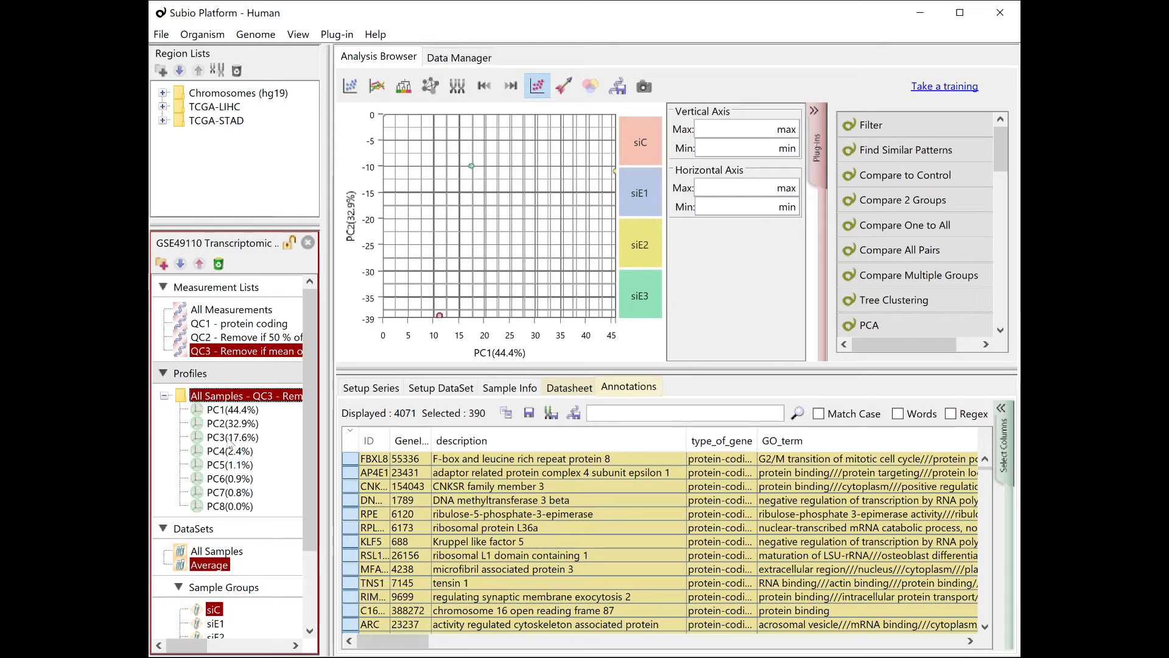
pyautogui.click(231, 435)
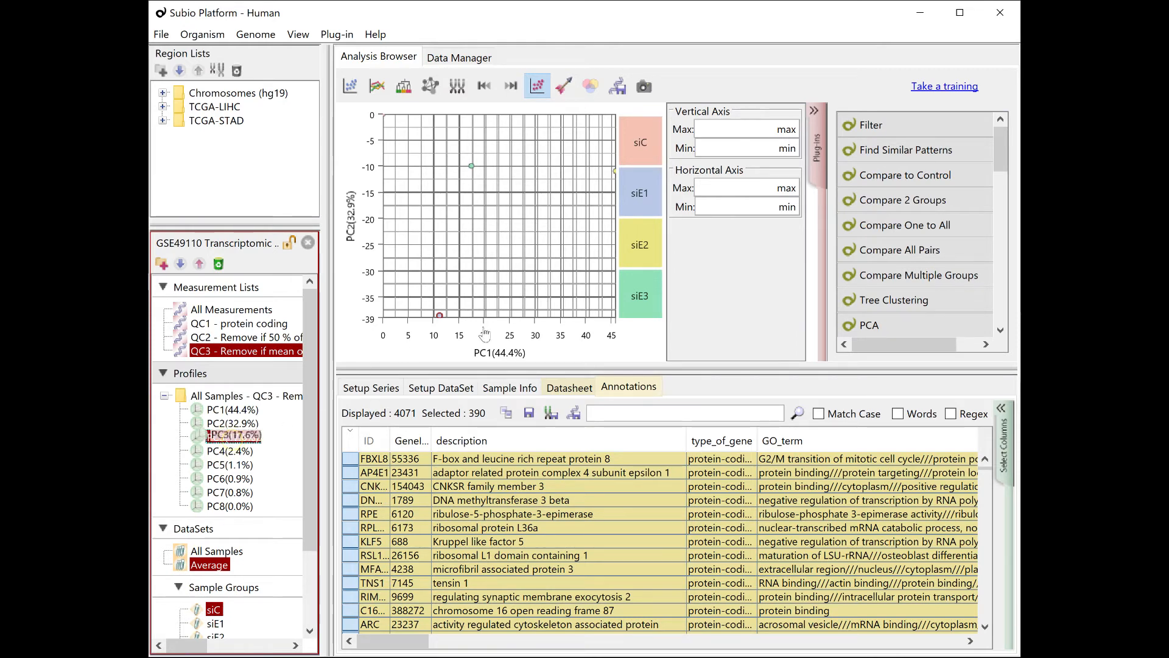
pyautogui.click(233, 437)
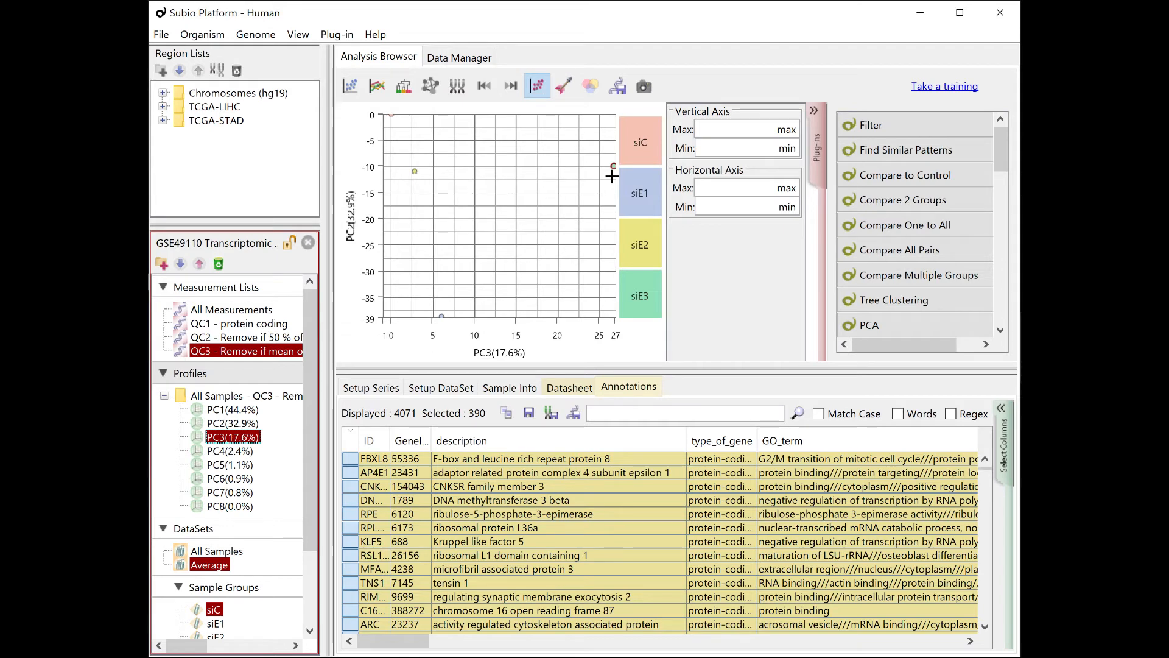
pyautogui.click(403, 85)
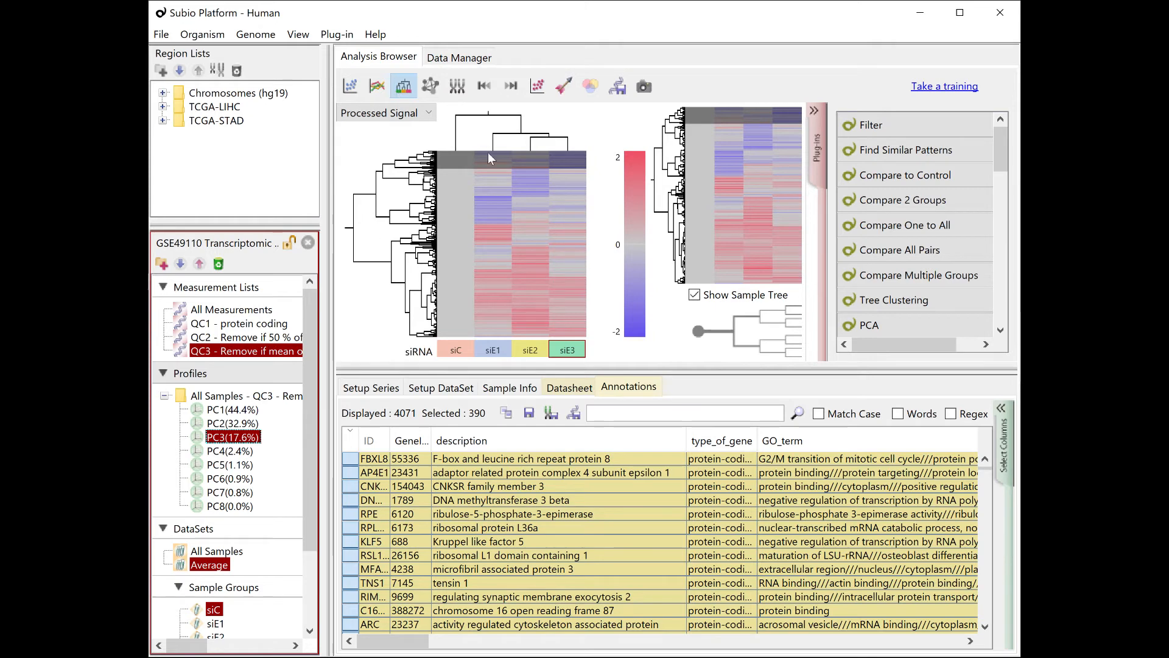
# Step: Save the selected cluster as measurement list 'cluster- siE3 specificly down'
pyautogui.click(617, 85)
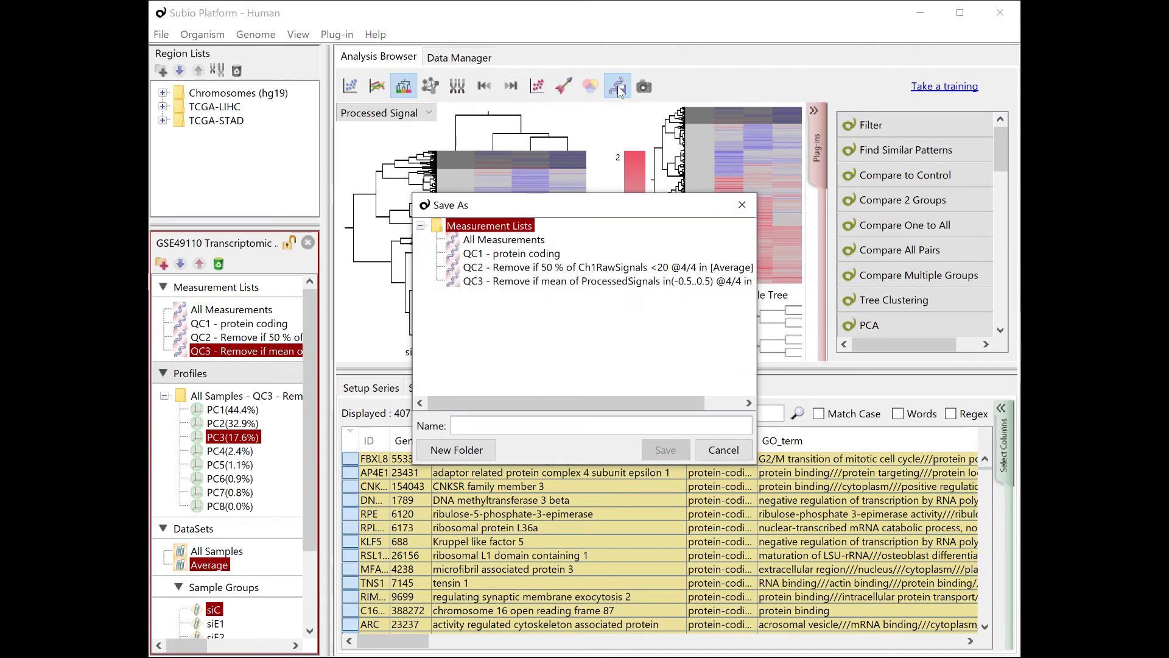
pyautogui.write('cluster- siE3 specificly down')
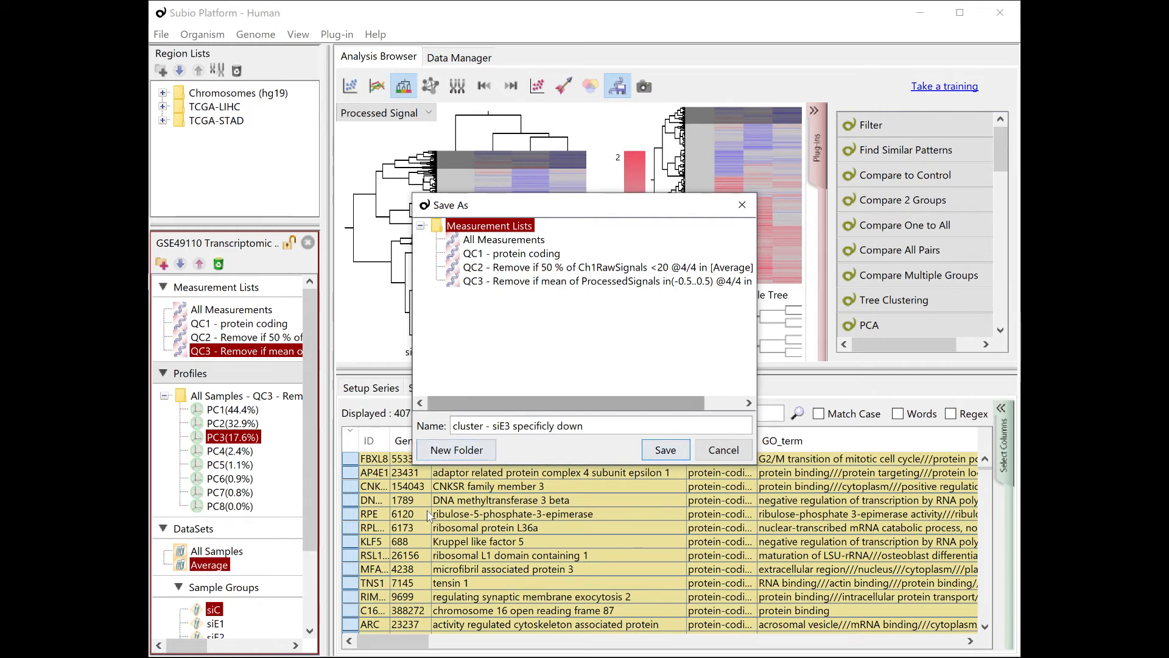
pyautogui.click(663, 450)
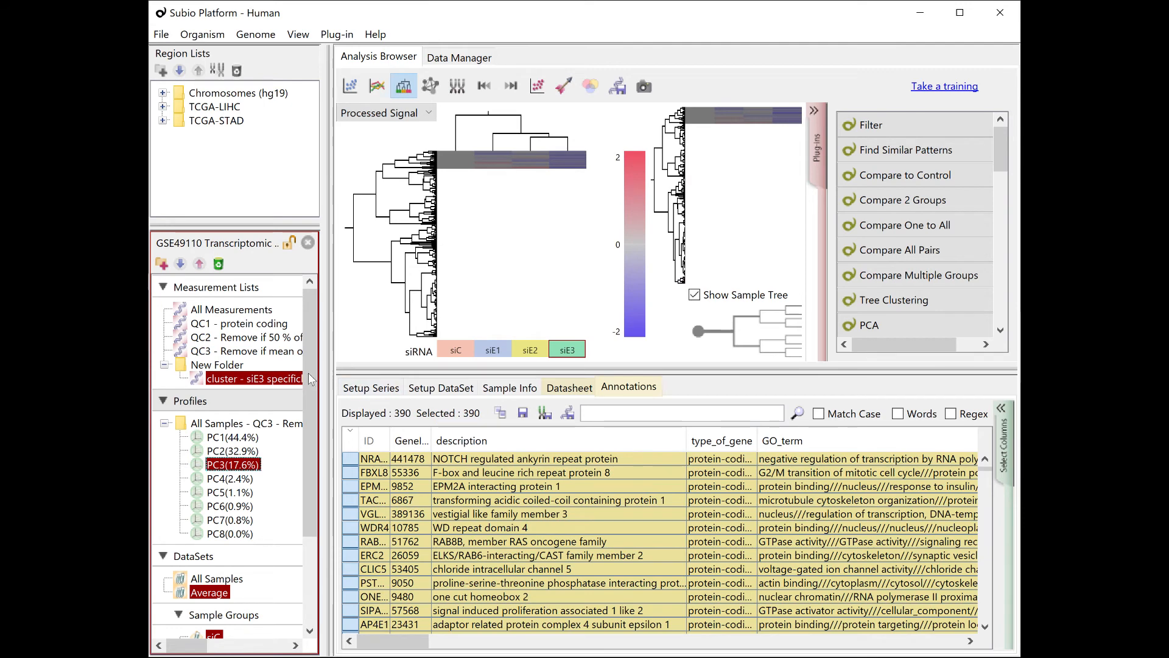
pyautogui.click(245, 351)
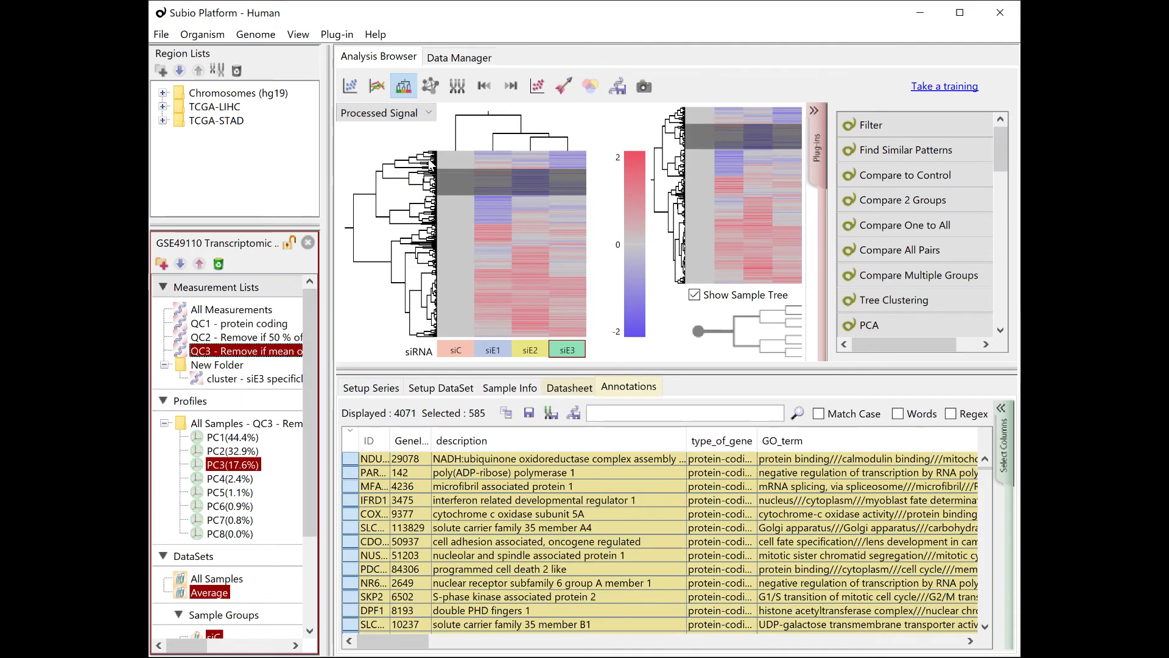
# Step: Save the next cluster as the siE2 specifically down list, reusing the earlier name
pyautogui.click(617, 85)
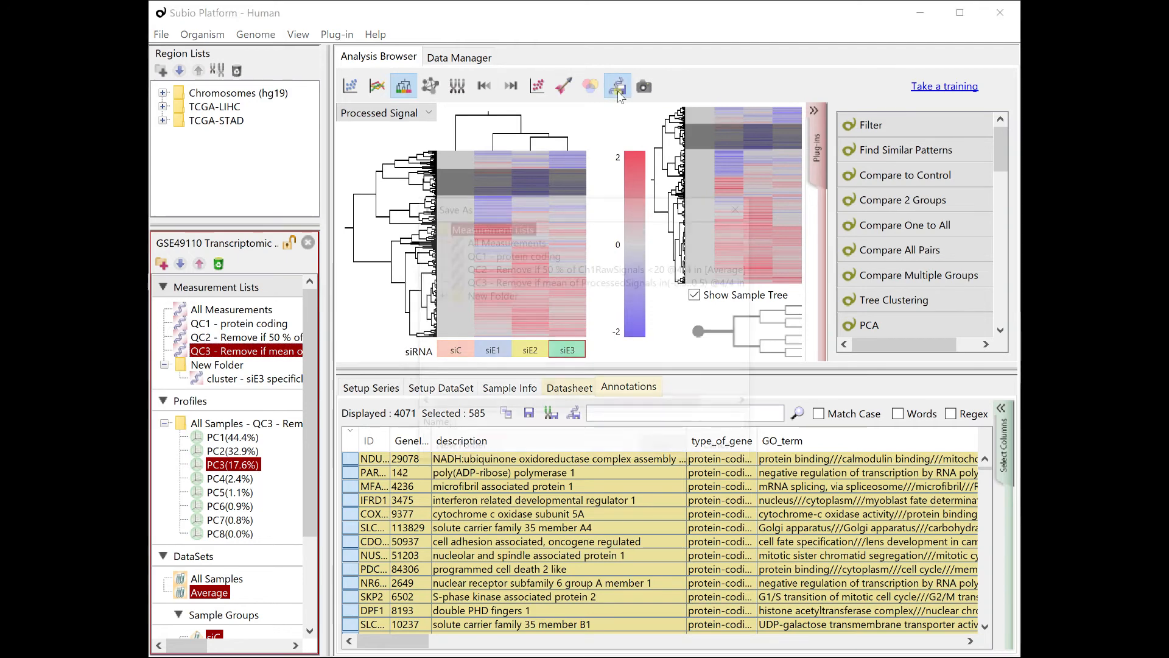
pyautogui.click(617, 85)
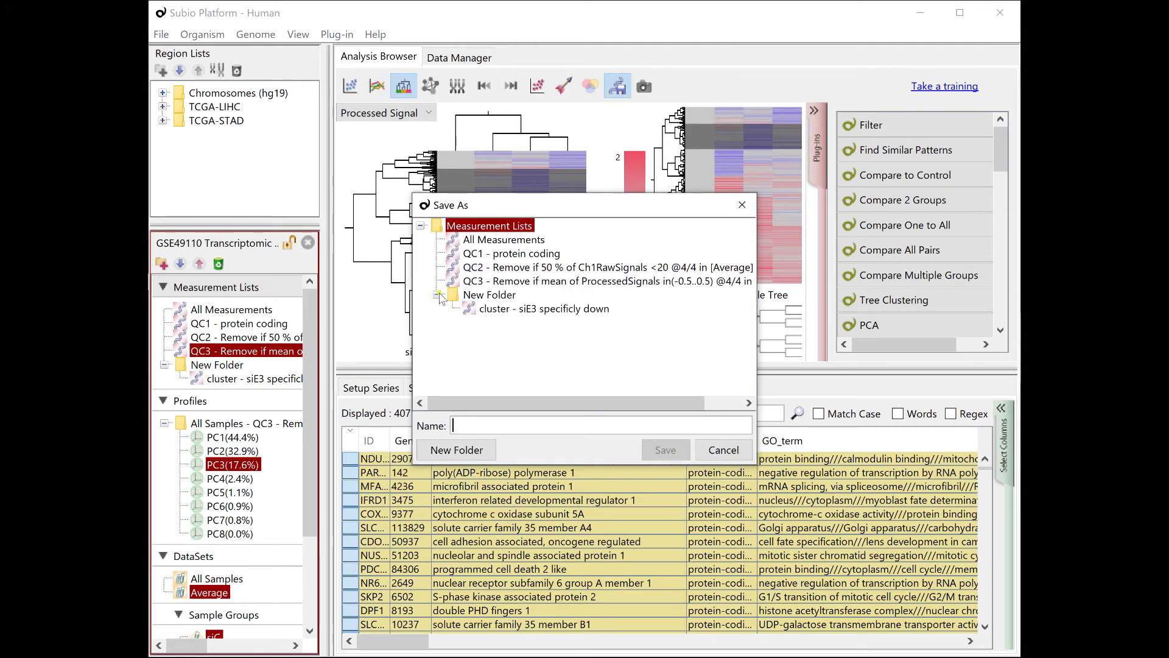
pyautogui.click(543, 308)
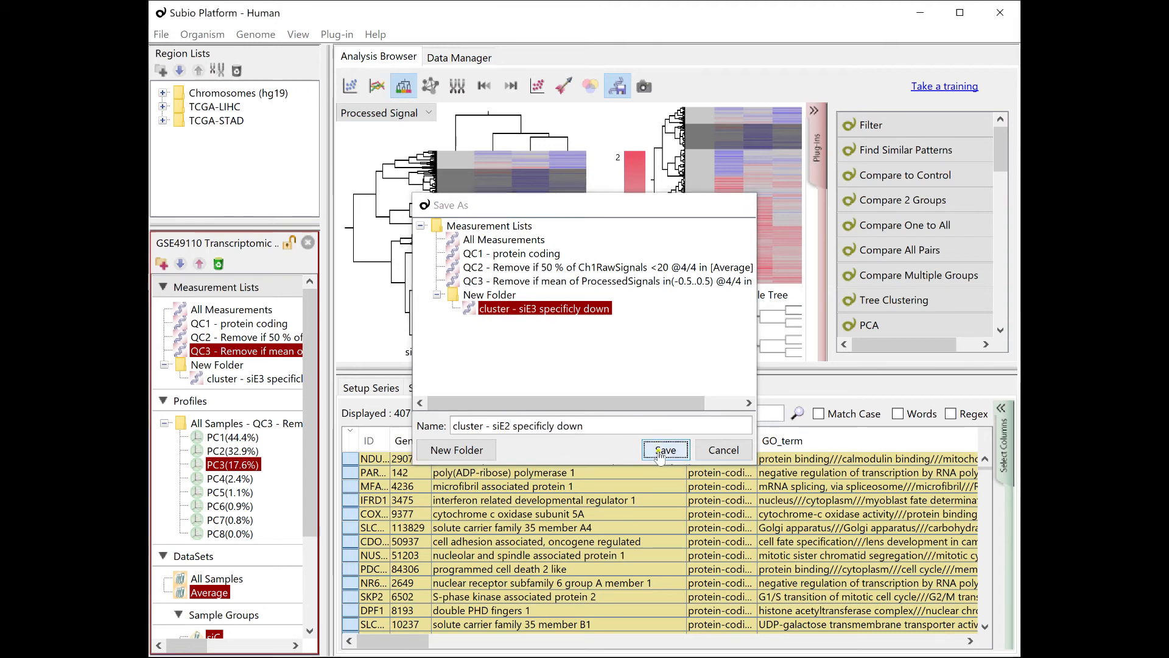
pyautogui.click(663, 450)
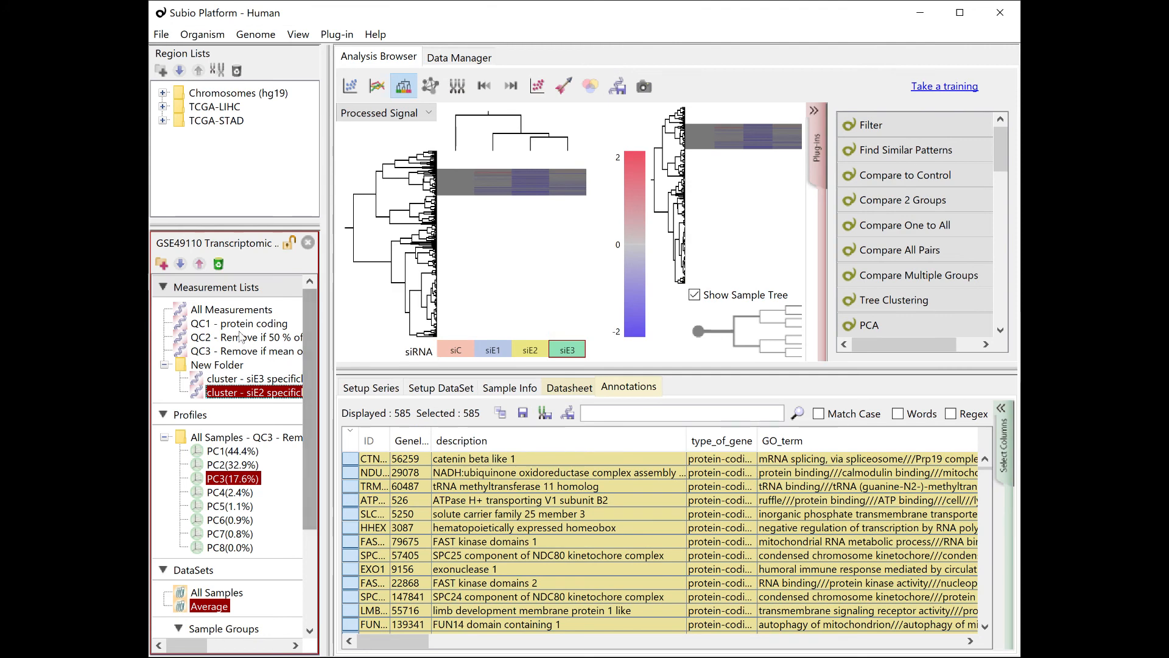
pyautogui.click(246, 350)
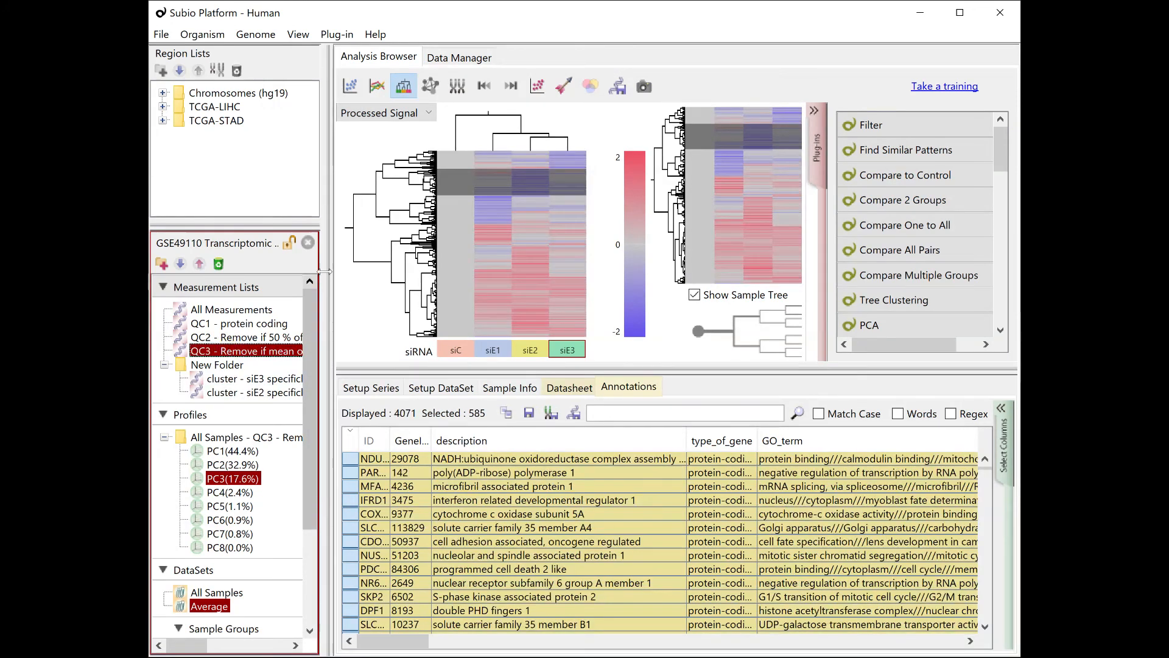
# Step: View the saved siE3 and siE2 cluster lists as line graphs
pyautogui.click(254, 447)
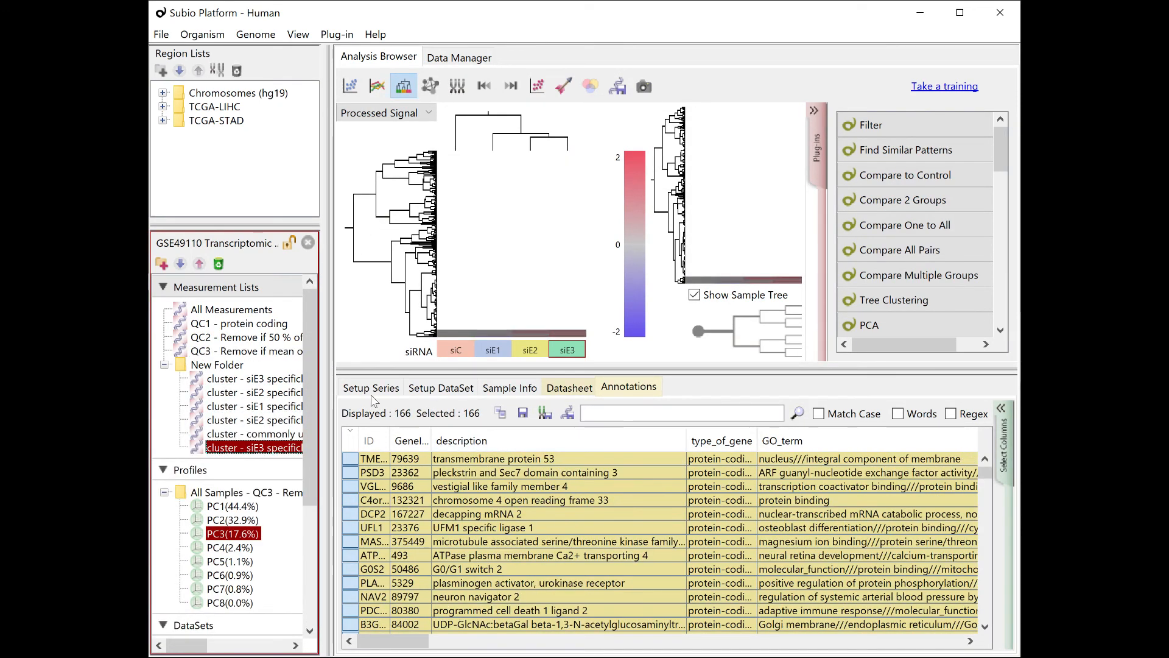
pyautogui.click(377, 86)
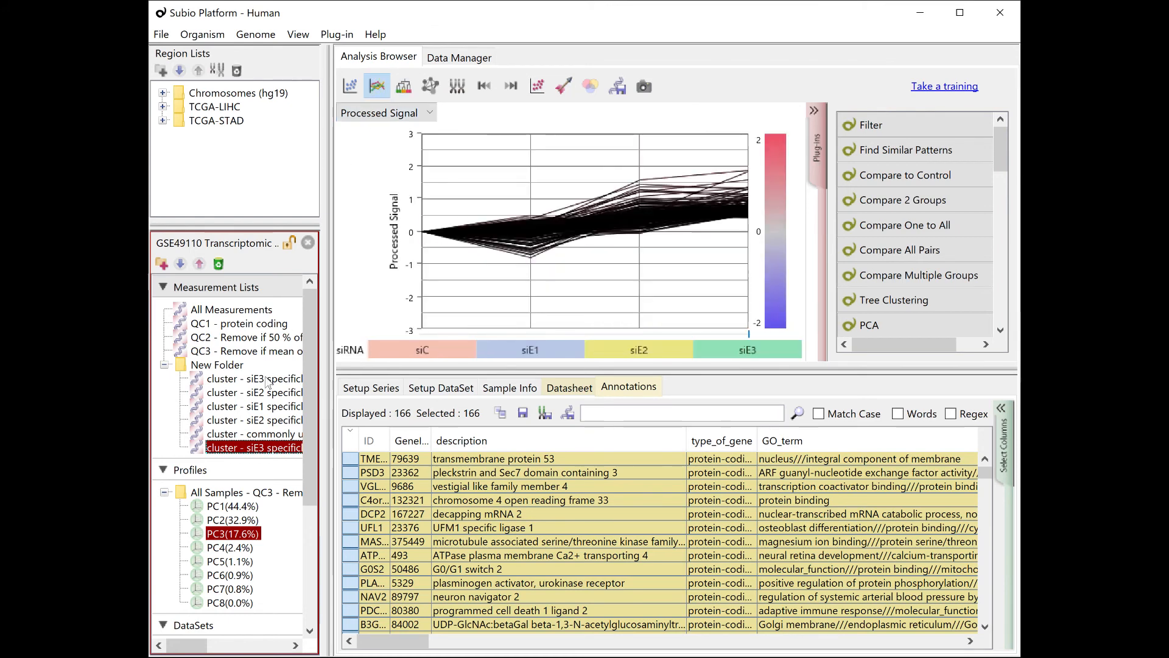
pyautogui.click(254, 392)
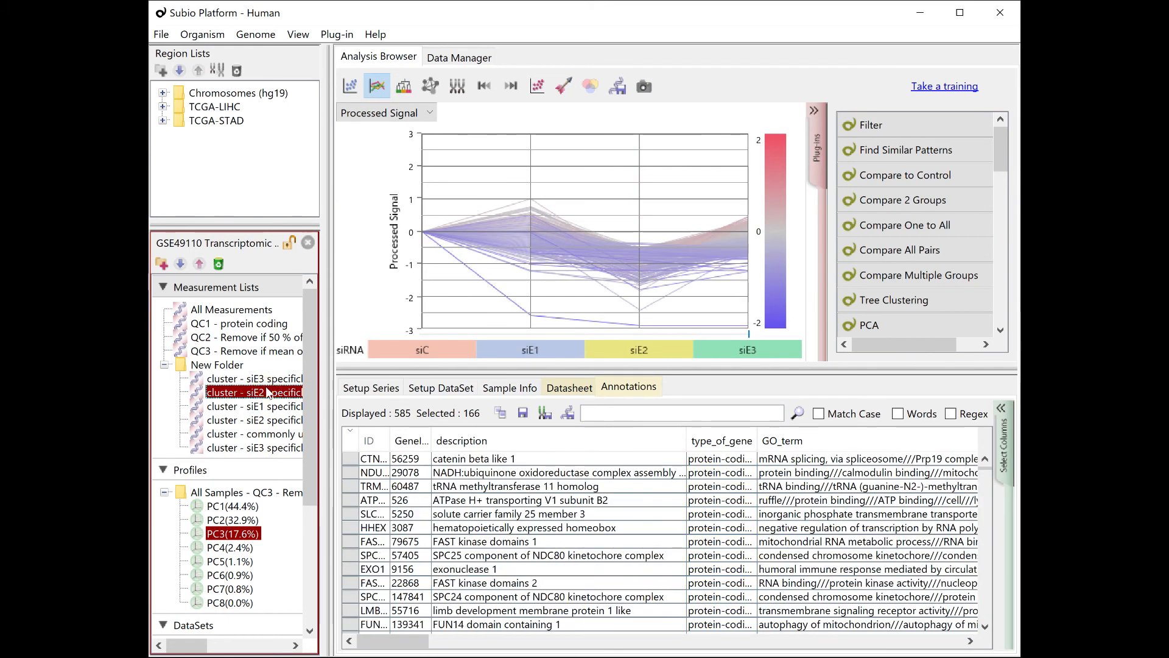